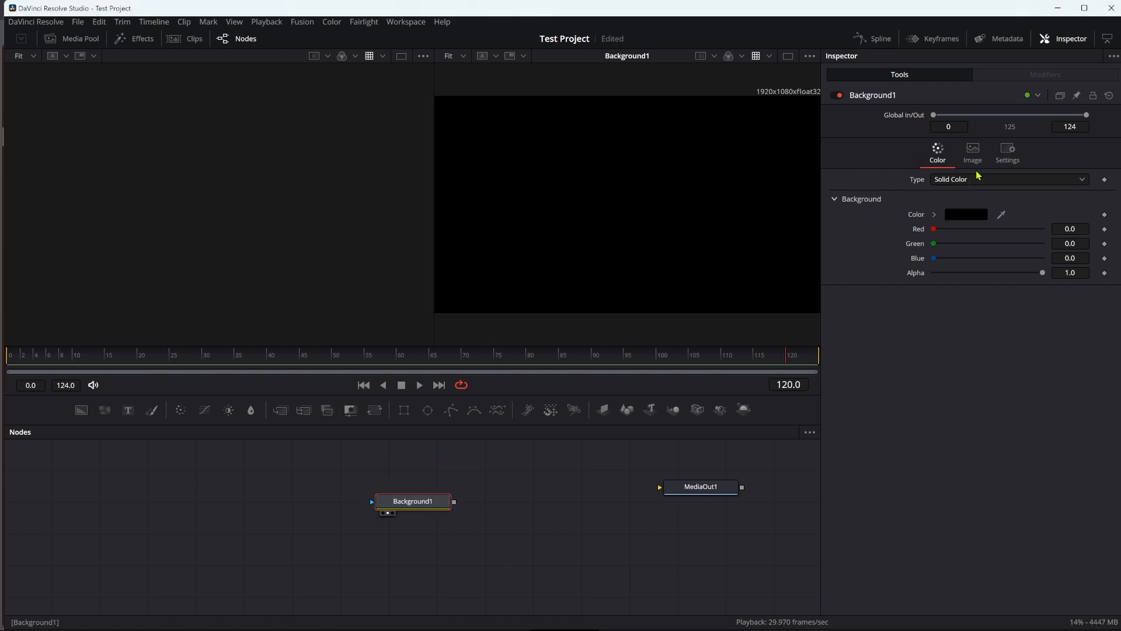
Switch Background1's Type to Gradient, producing a black-to-white linear ramp.
click(1007, 179)
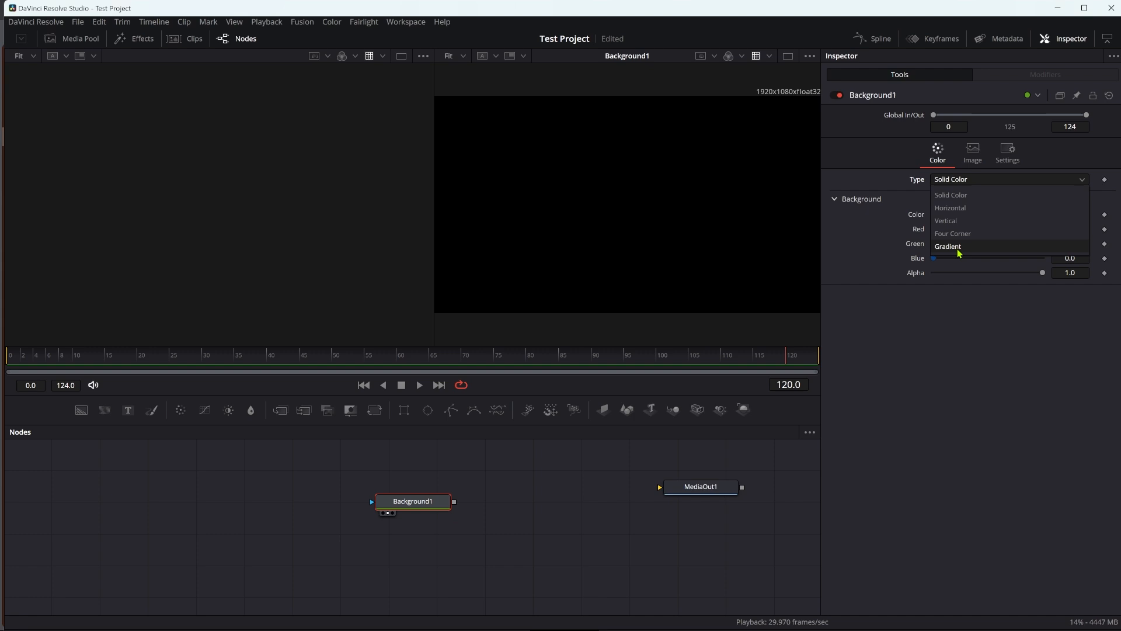
click(949, 246)
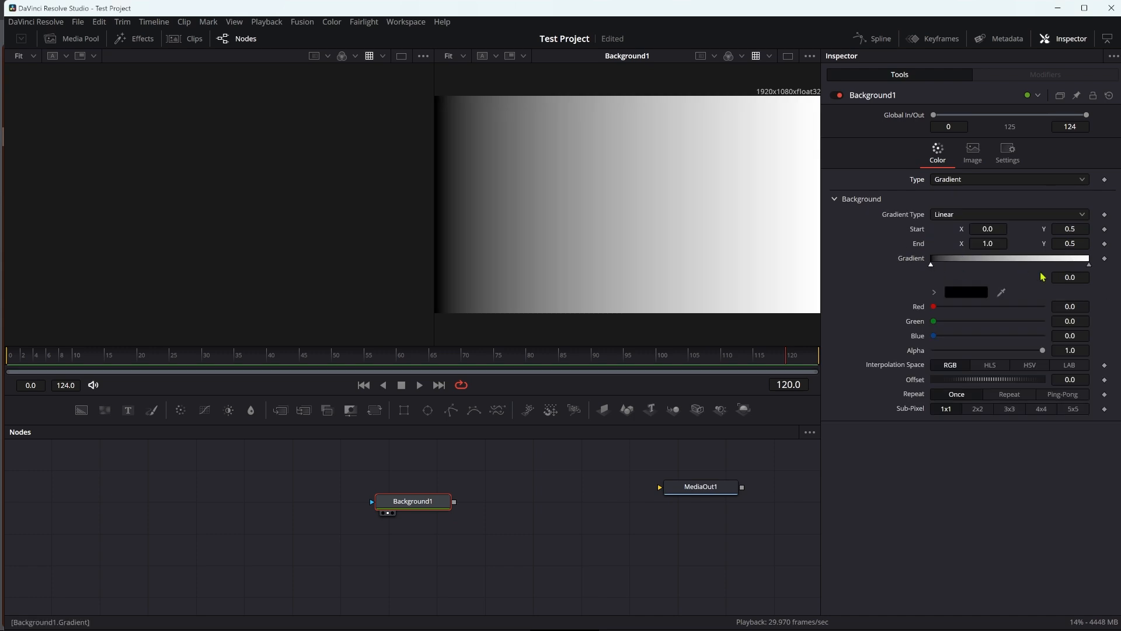
mouse_move(939, 318)
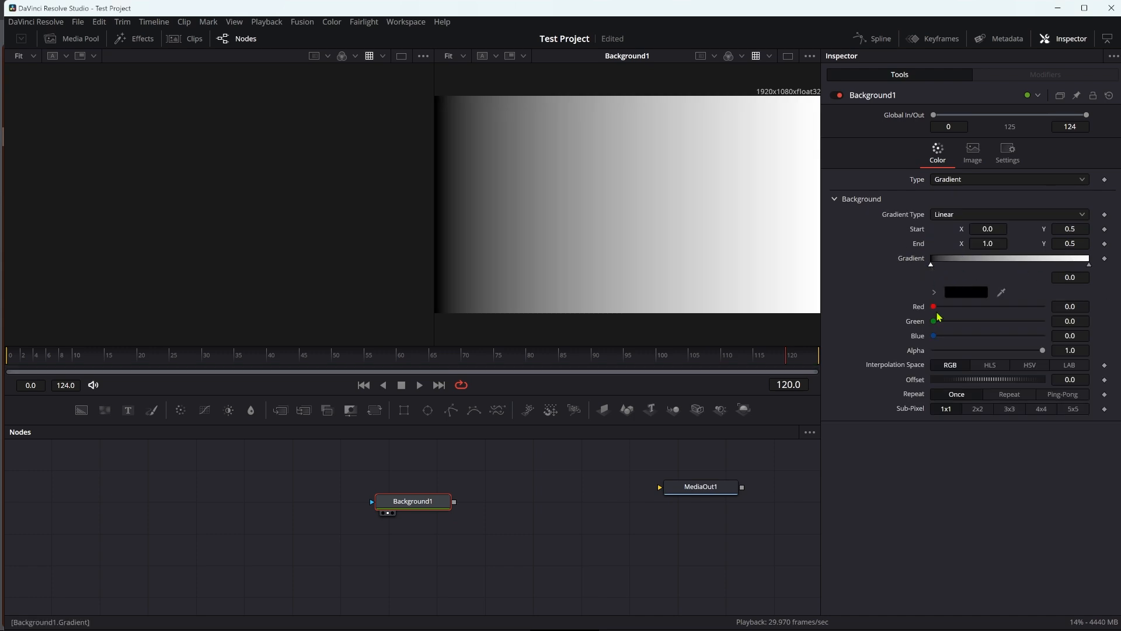
Set gradient stops to red, yellow, green, cyan, blue, magenta and back to red.
drag(934, 306, 1042, 306)
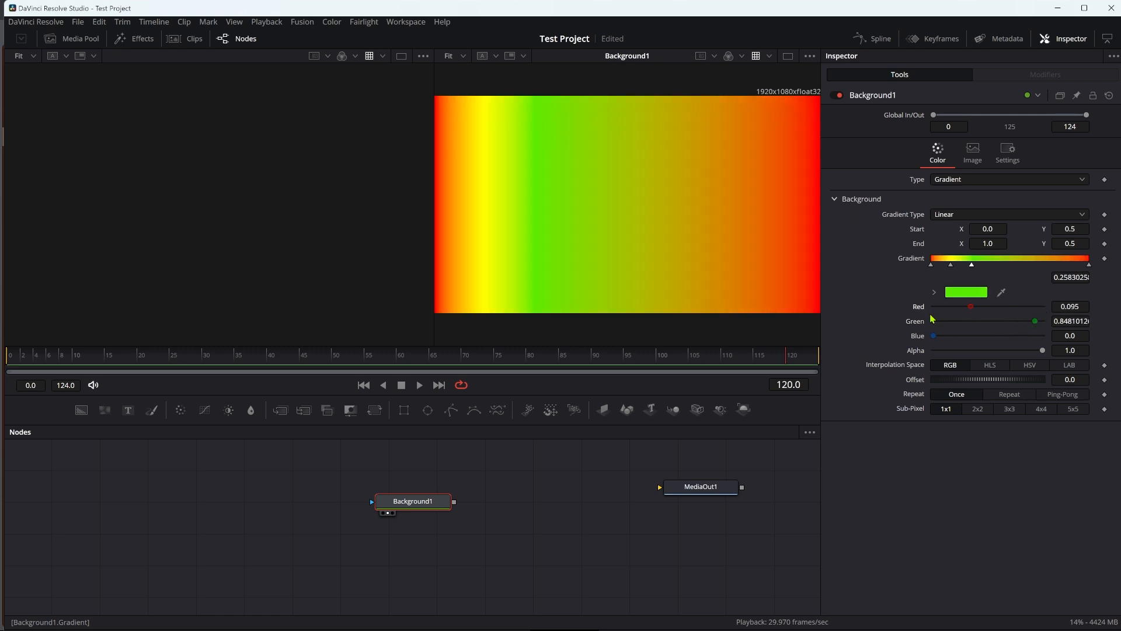
drag(972, 265, 994, 265)
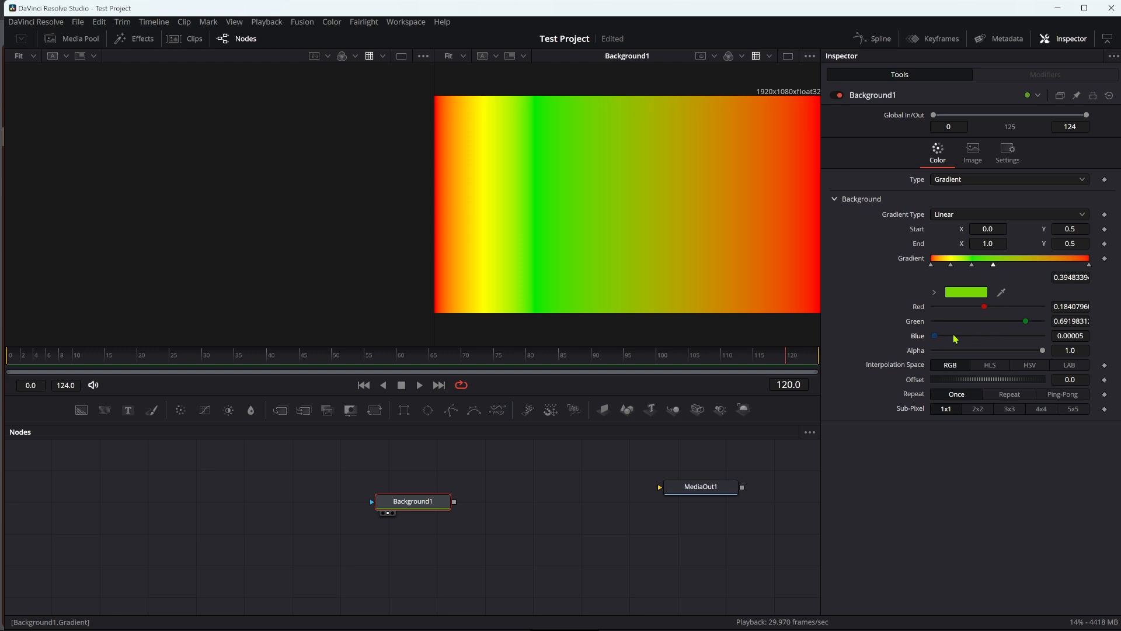
drag(936, 336, 1042, 335)
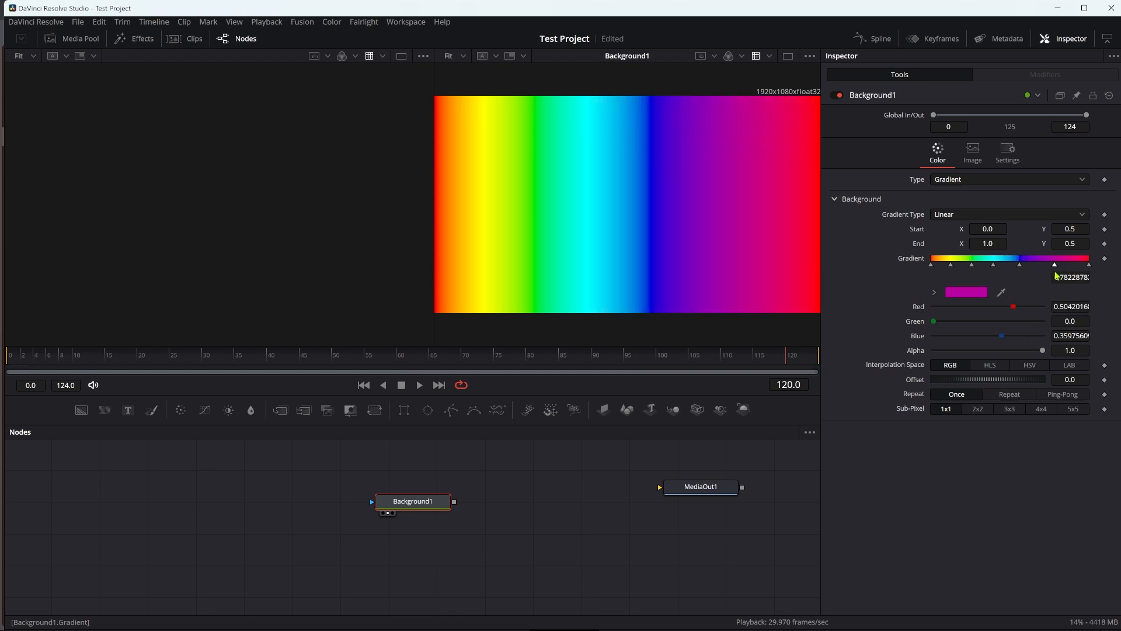
drag(1001, 335, 1042, 335)
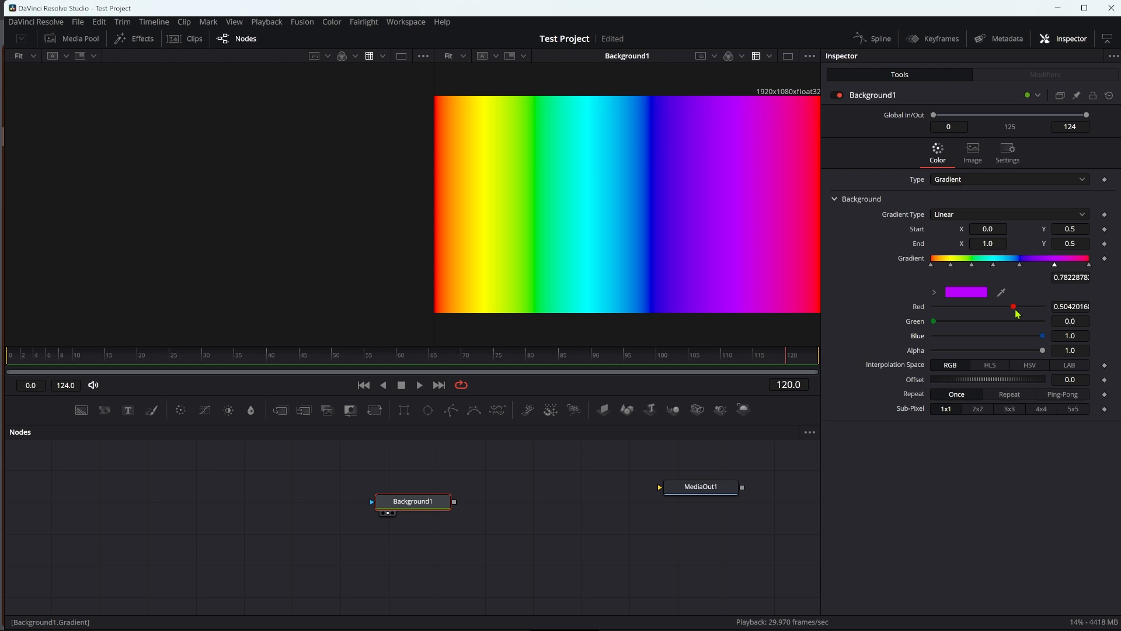
drag(1013, 306, 1042, 306)
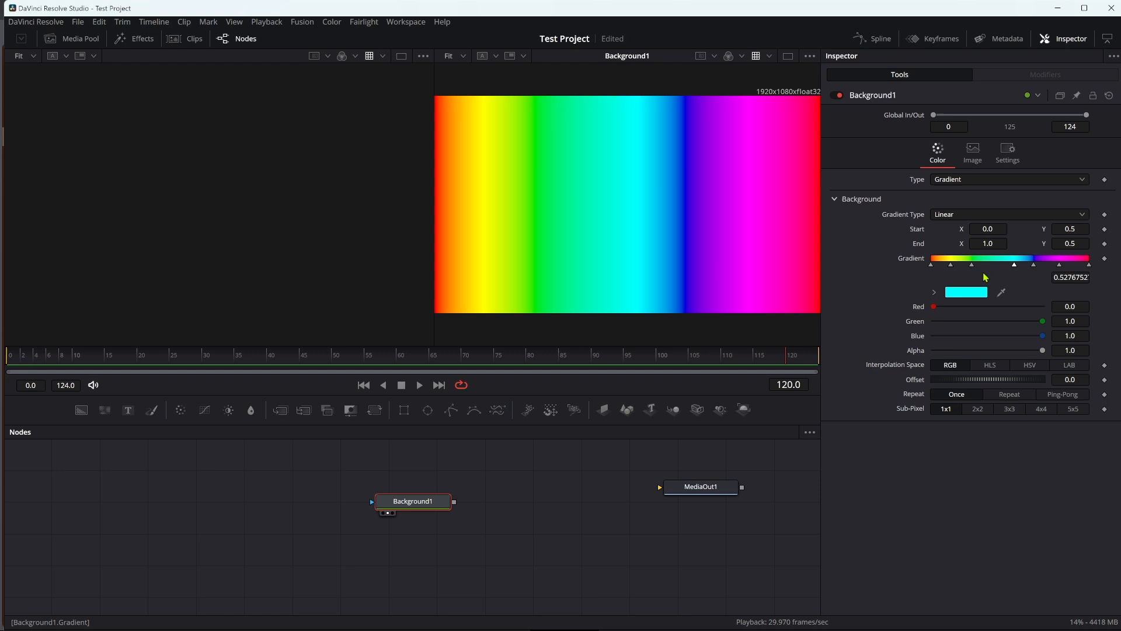
drag(986, 265, 975, 265)
text(bg)
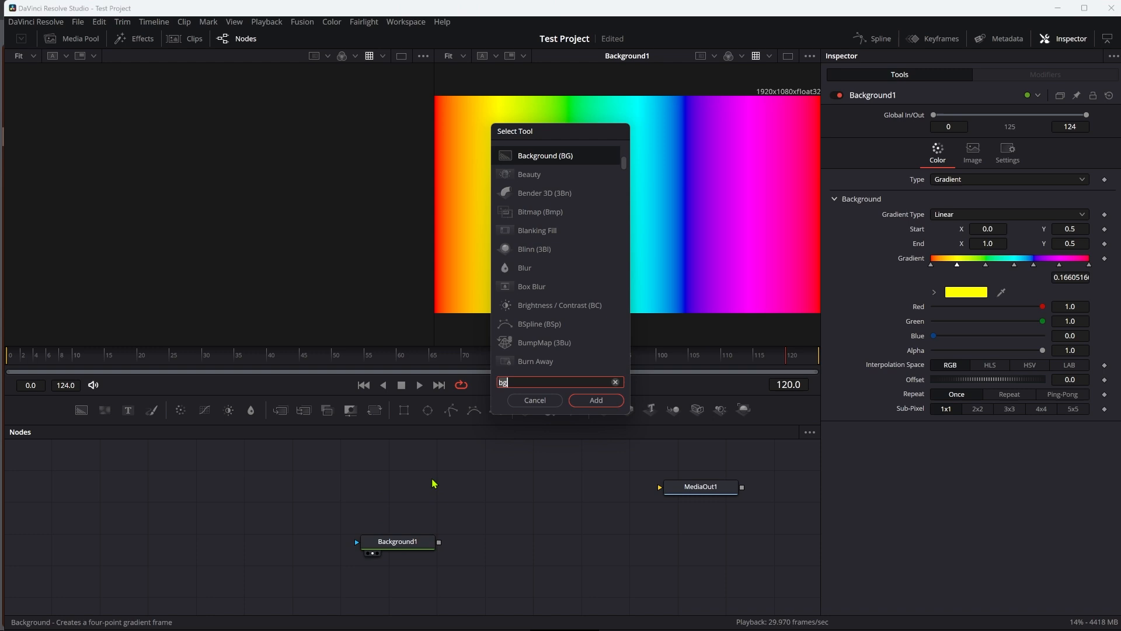
Add a Fast Noise node, view it in the left viewer, with Contrast 5 and Scale 100.
click(595, 400)
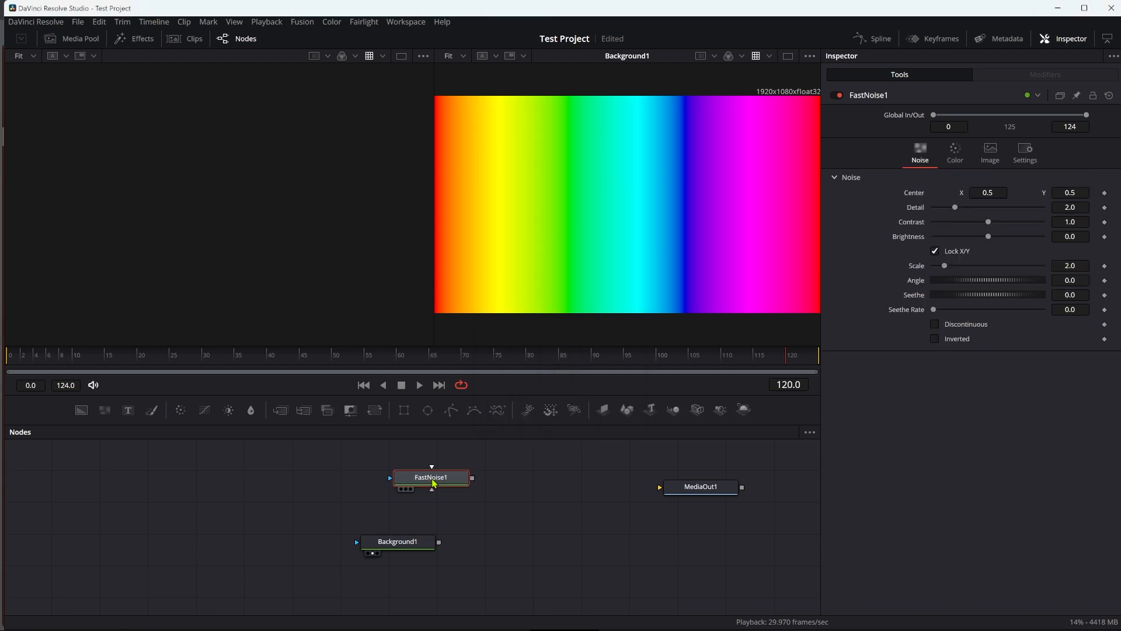
click(400, 489)
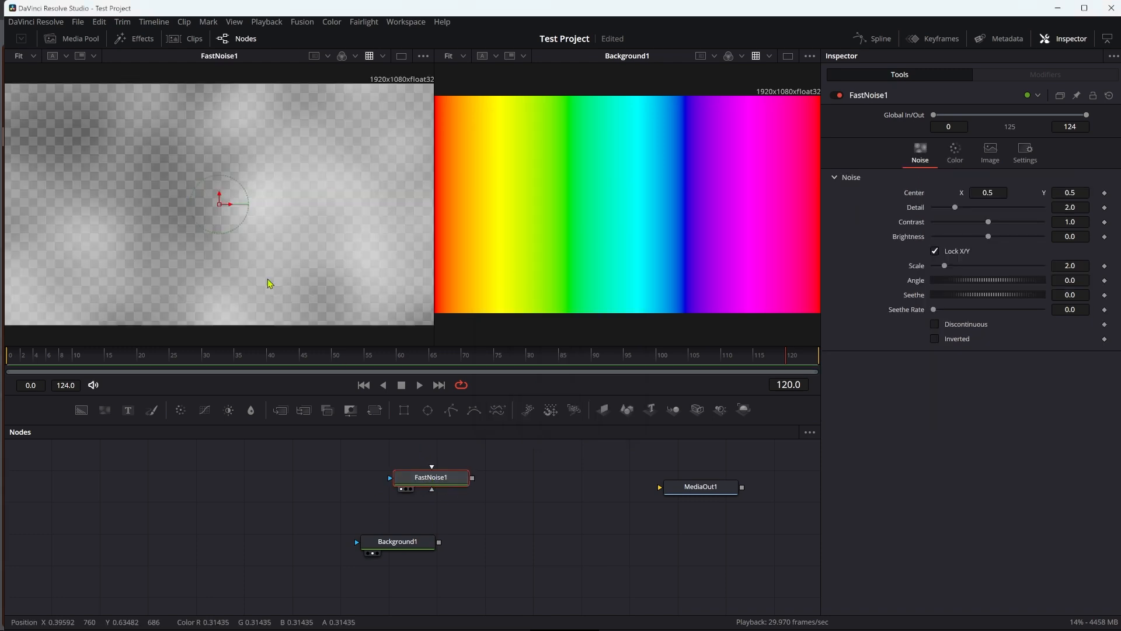
click(1070, 222)
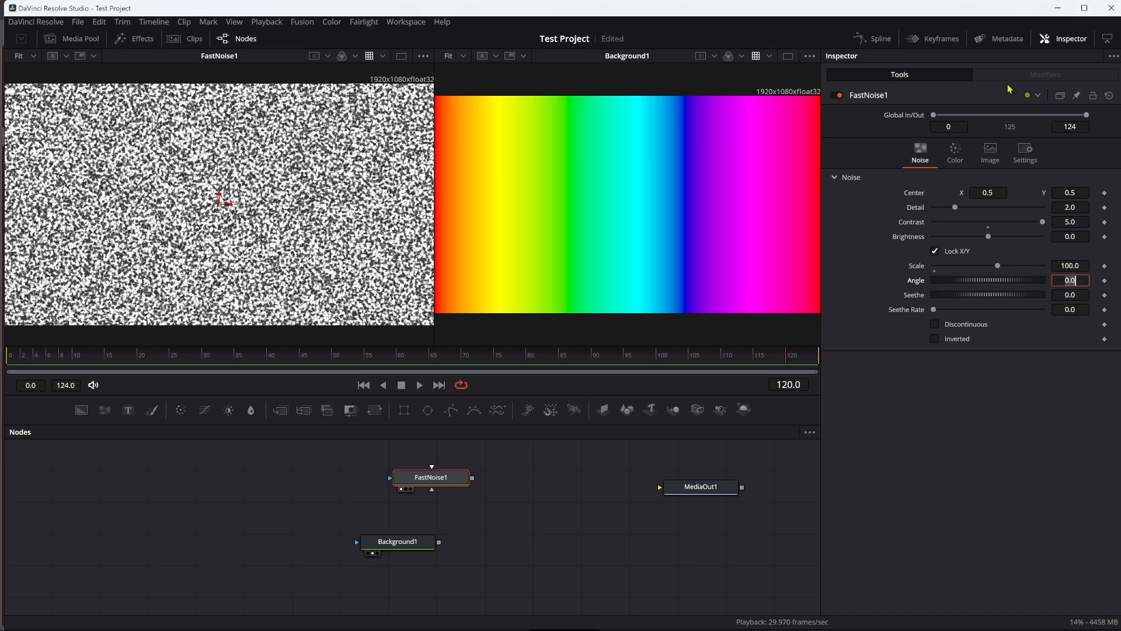
click(989, 152)
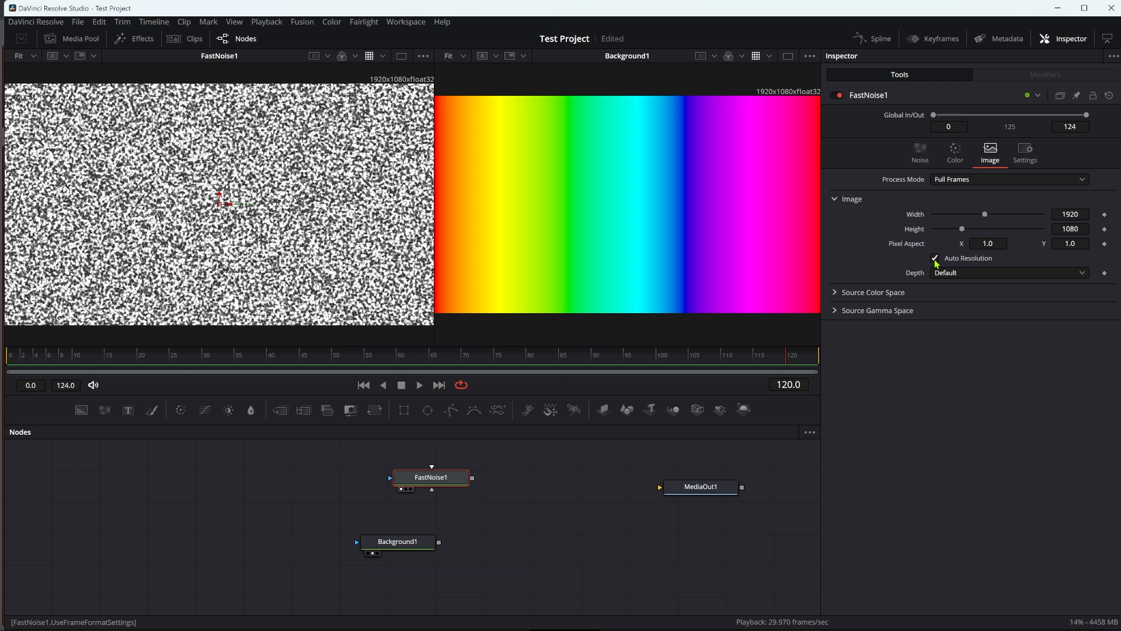
Make FastNoise1 a 1920×2 strip with auto resolution off, then search 'res'.
click(1071, 214)
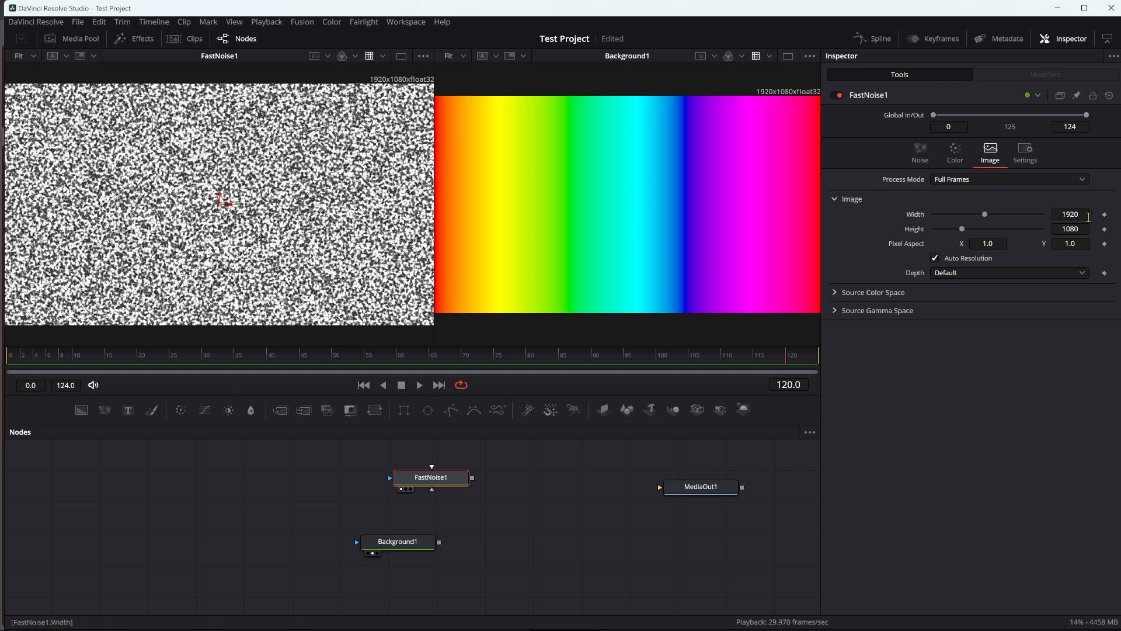
click(1071, 228)
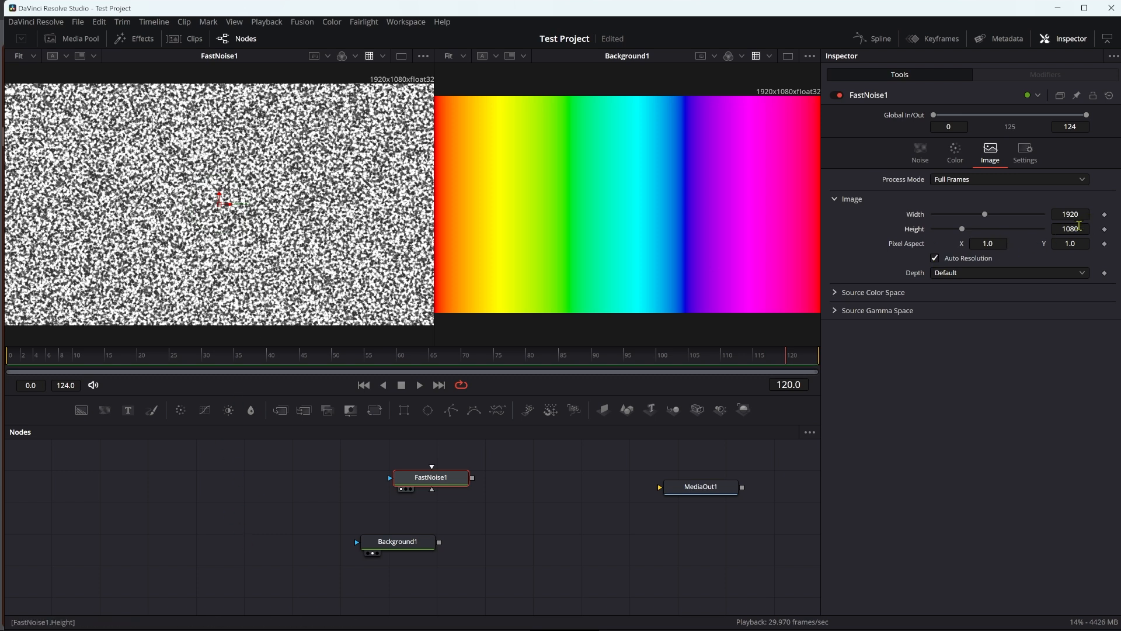
click(988, 243)
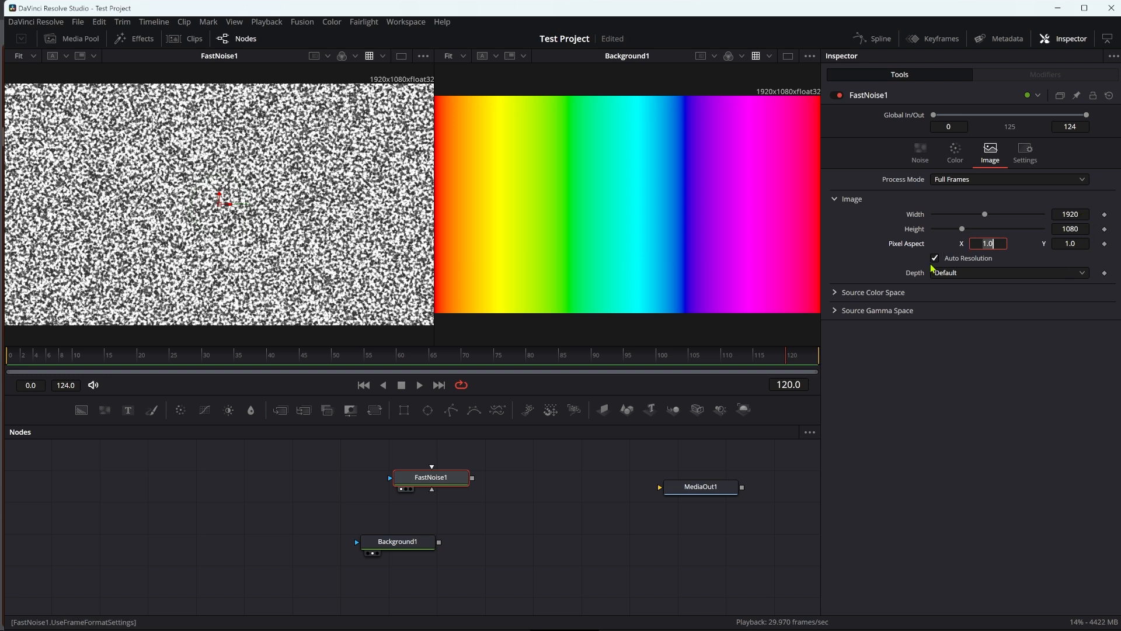
click(935, 258)
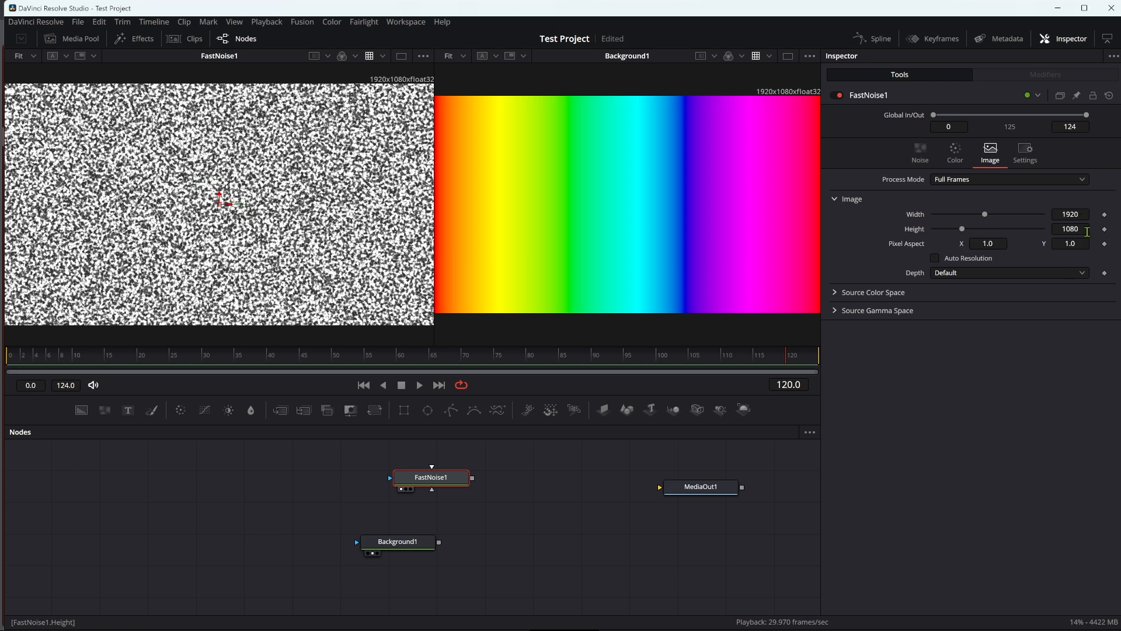
click(1071, 228)
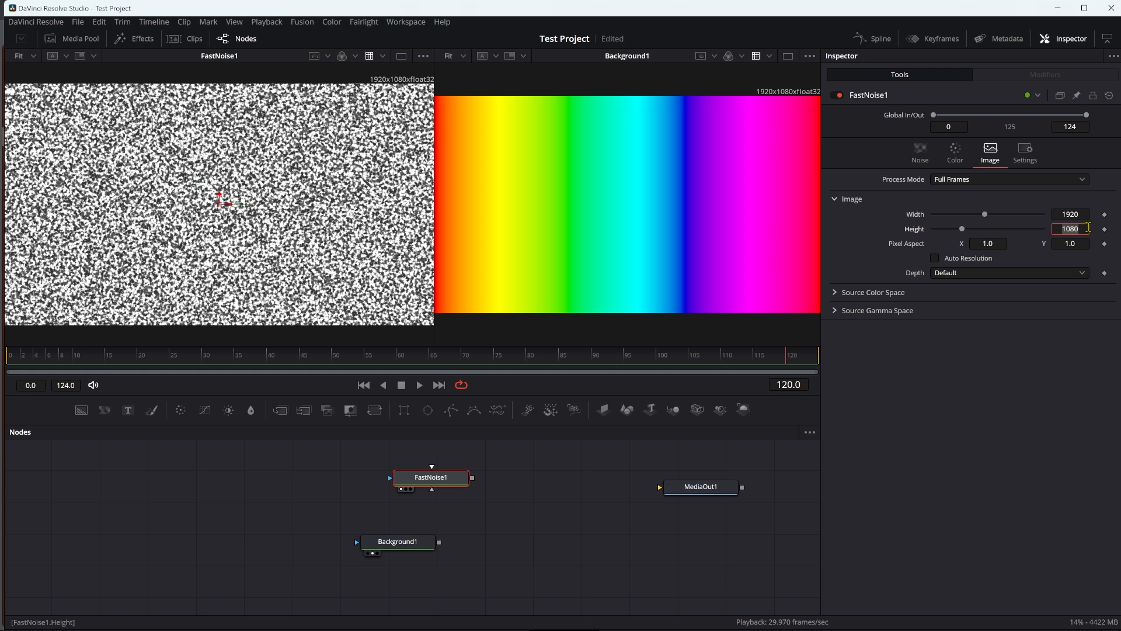
text(2)
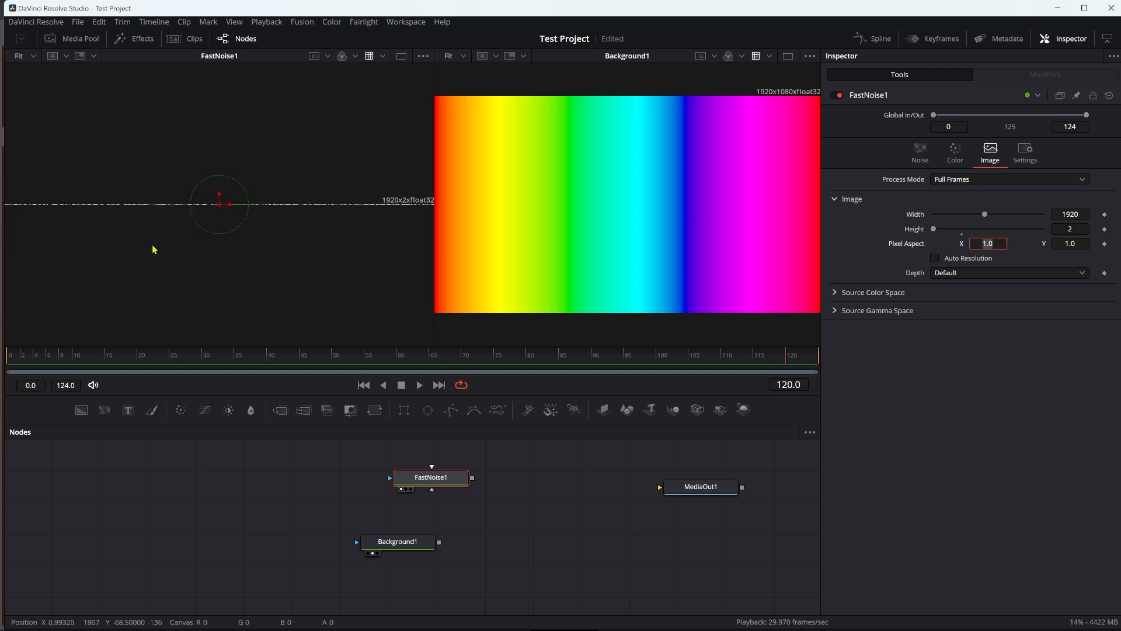
mouse_move(432, 492)
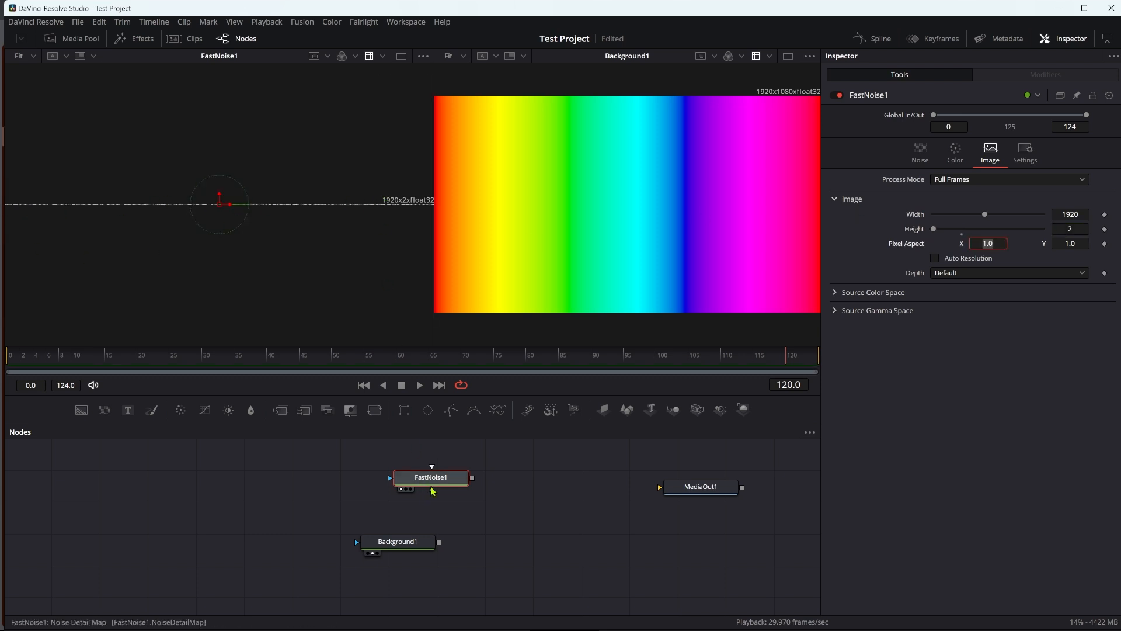
text(res)
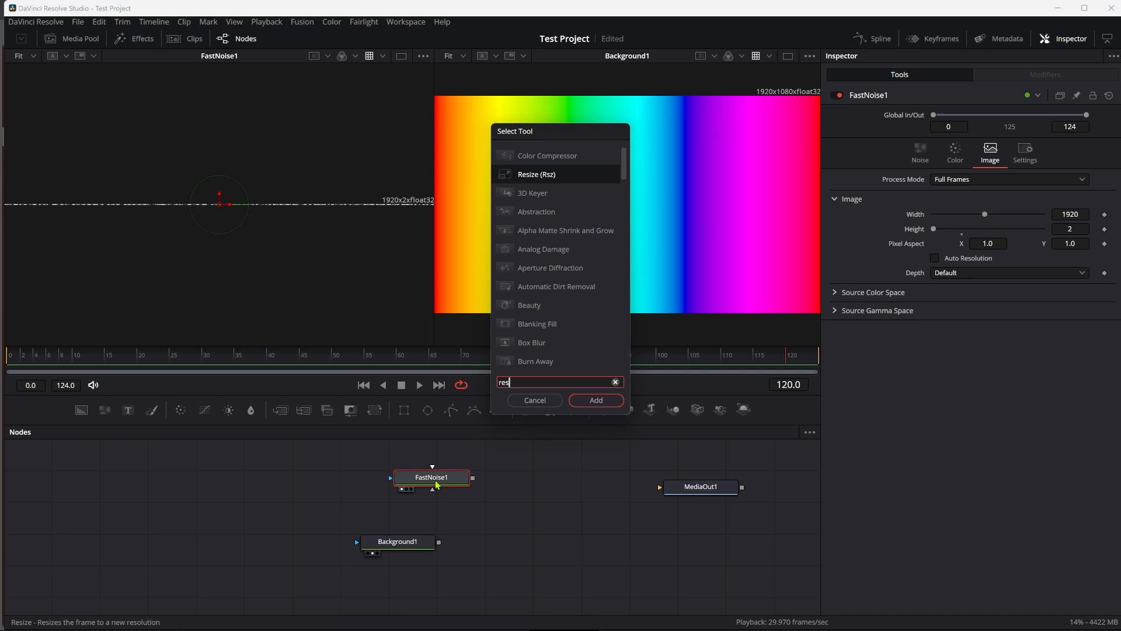
Add Resize1 after FastNoise1 and wire it into Background1's mask input.
click(596, 399)
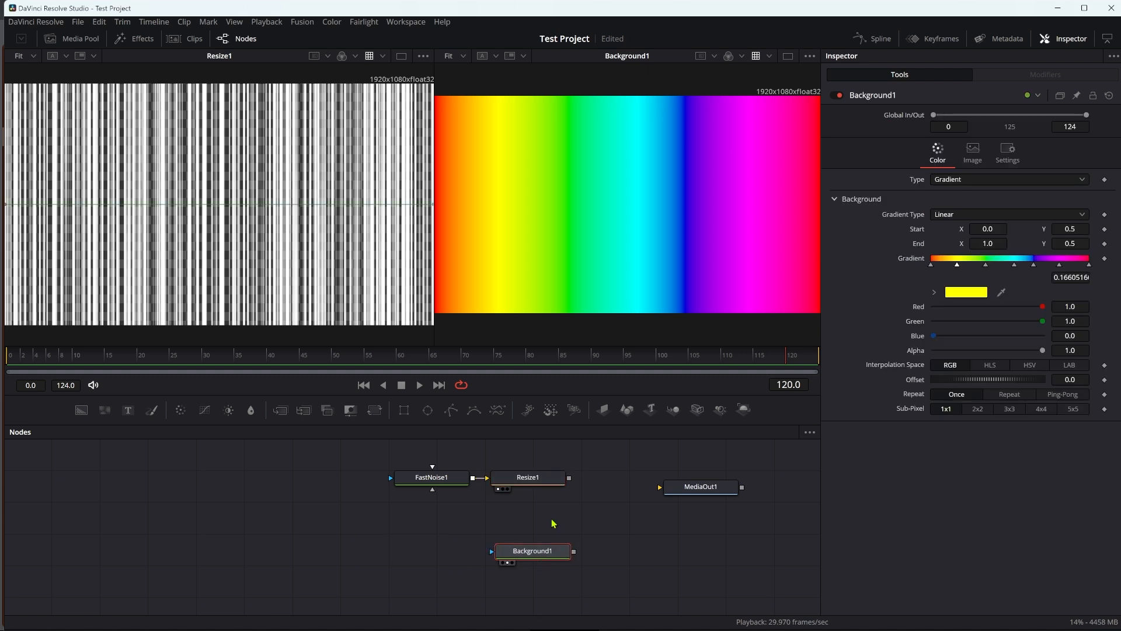
drag(568, 478, 523, 551)
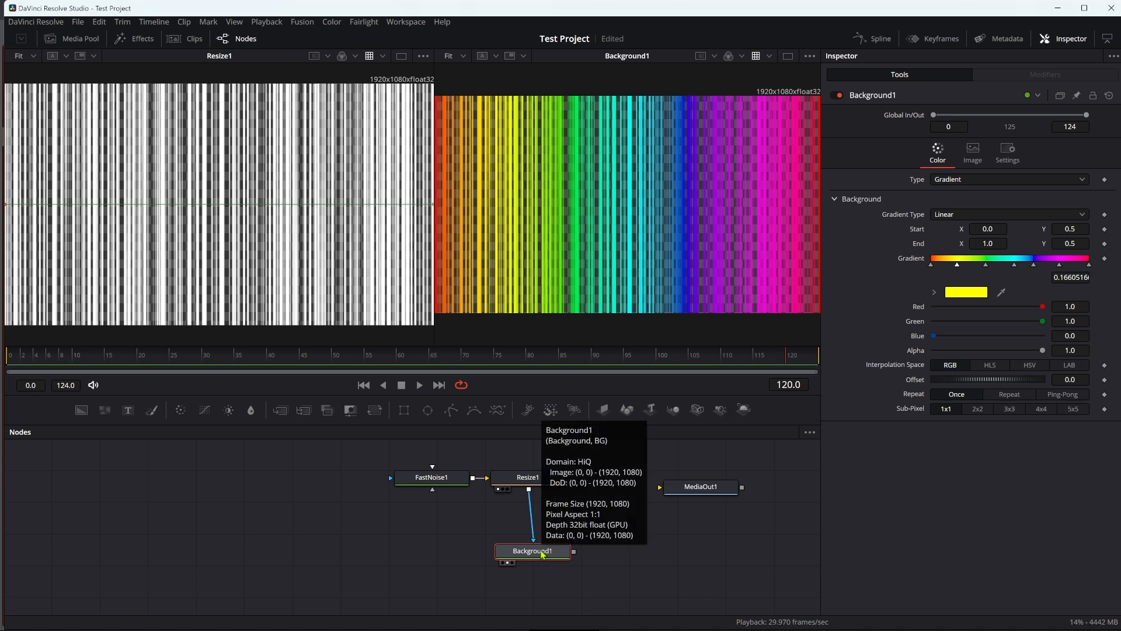
mouse_move(665, 574)
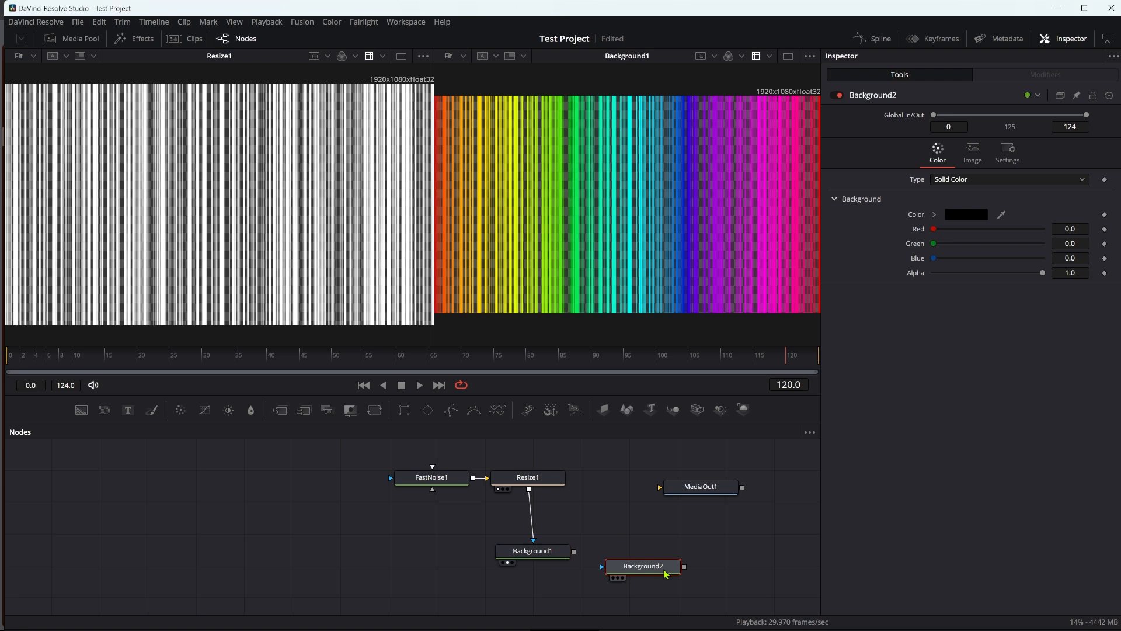
Merge Background1 over a black Background2 via Merge1 feeding MediaOut1.
drag(644, 566, 516, 588)
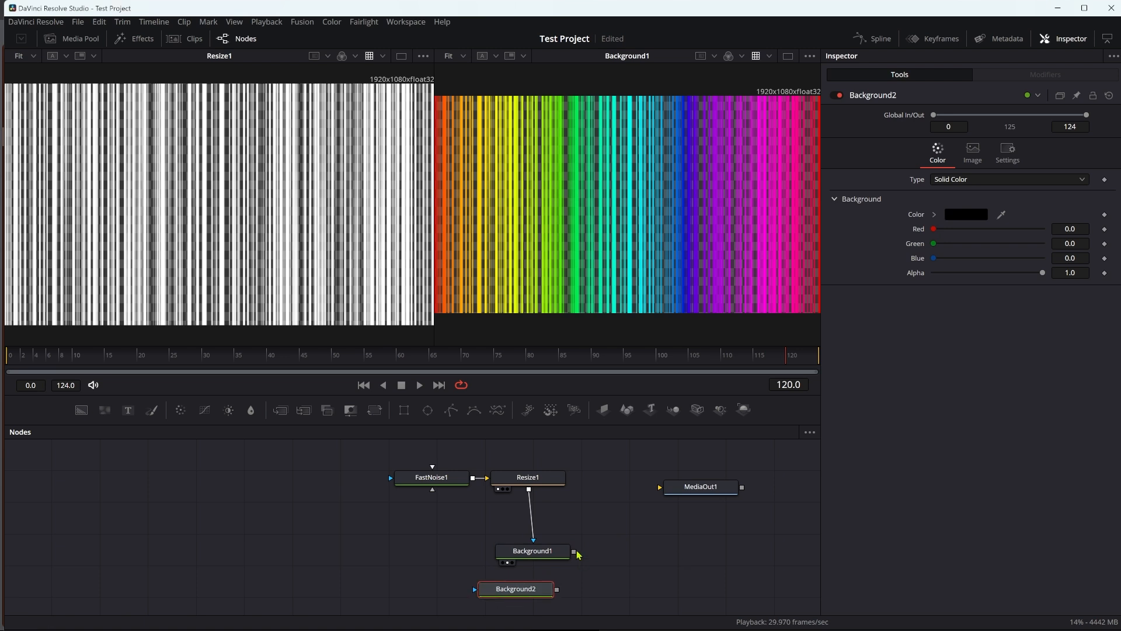
drag(573, 551, 556, 589)
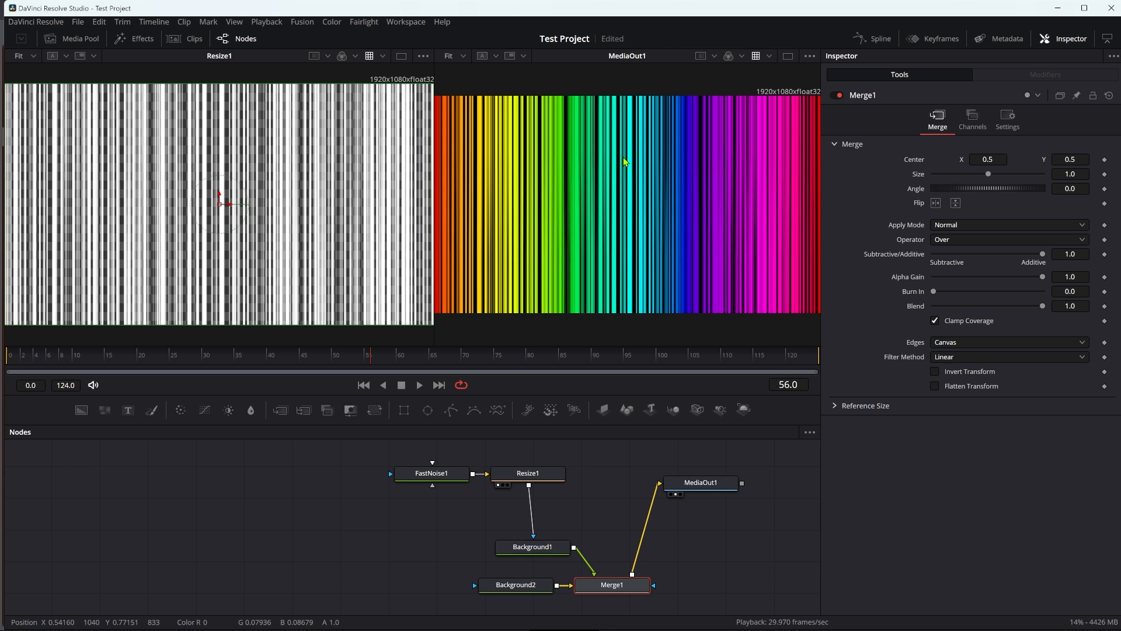
click(431, 473)
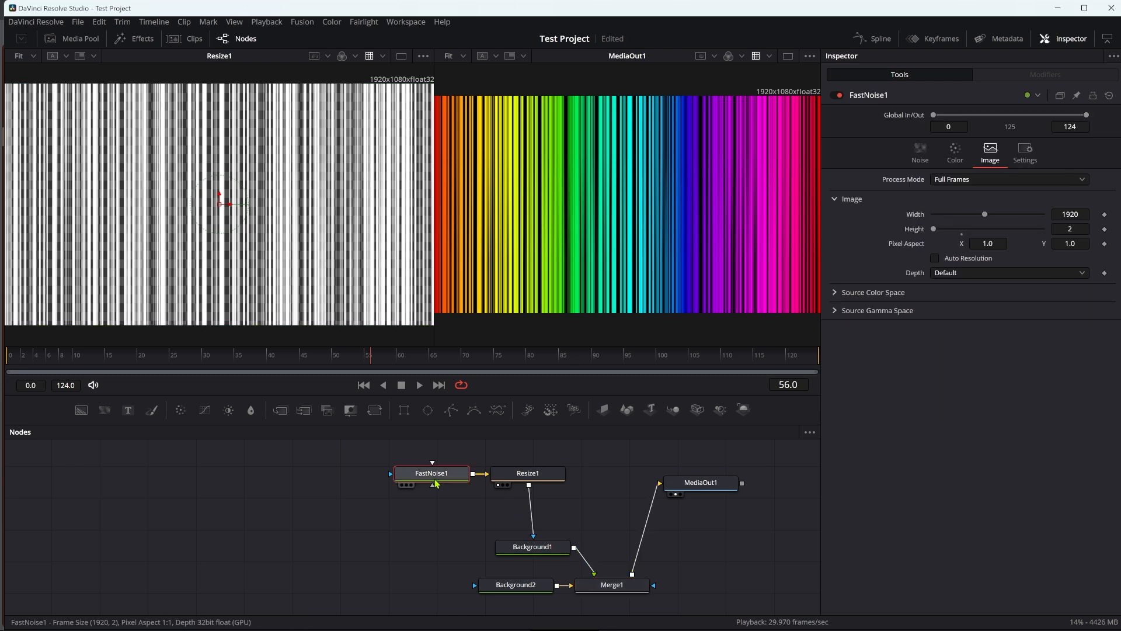
Set FastNoise1's Seethe Rate to 0.5 and preview the flickering stripes.
click(919, 150)
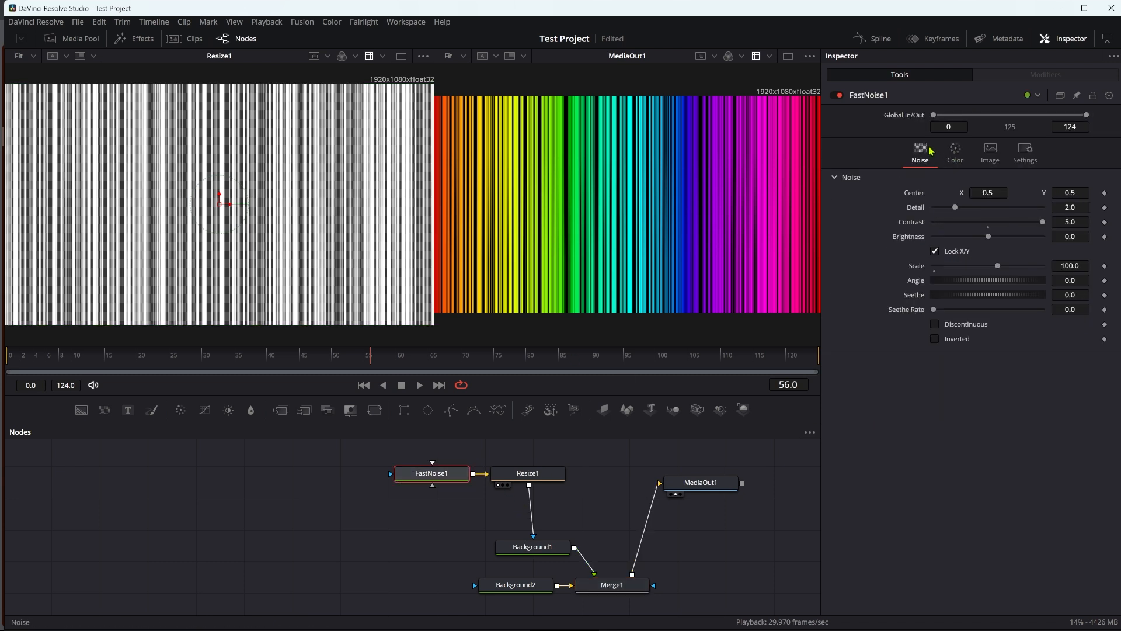
click(1070, 309)
text(0.5)
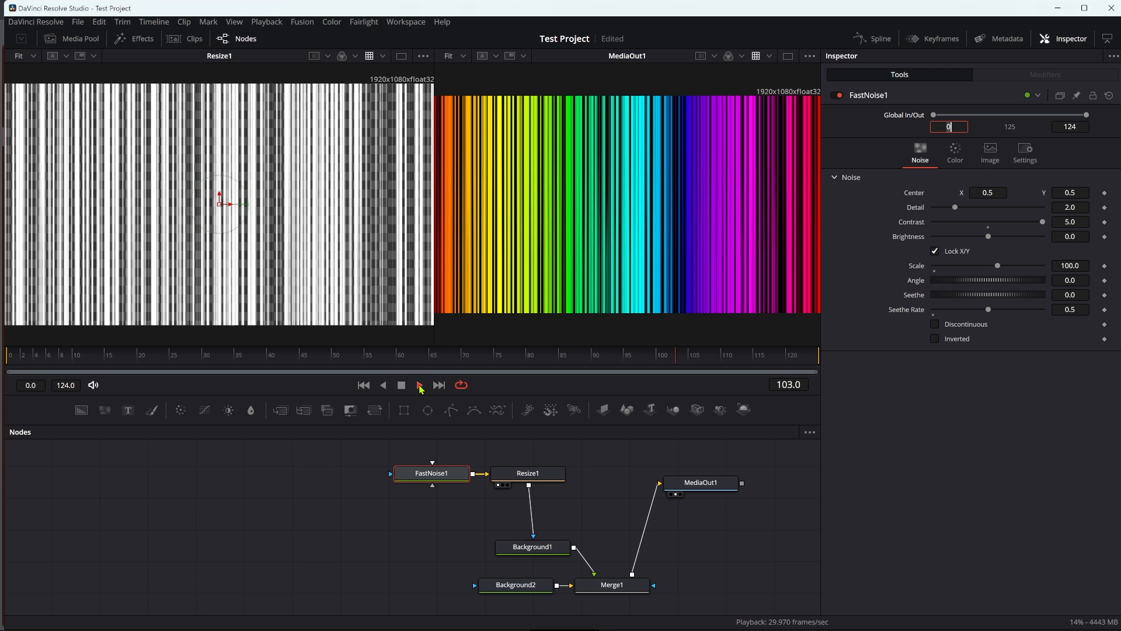
click(401, 385)
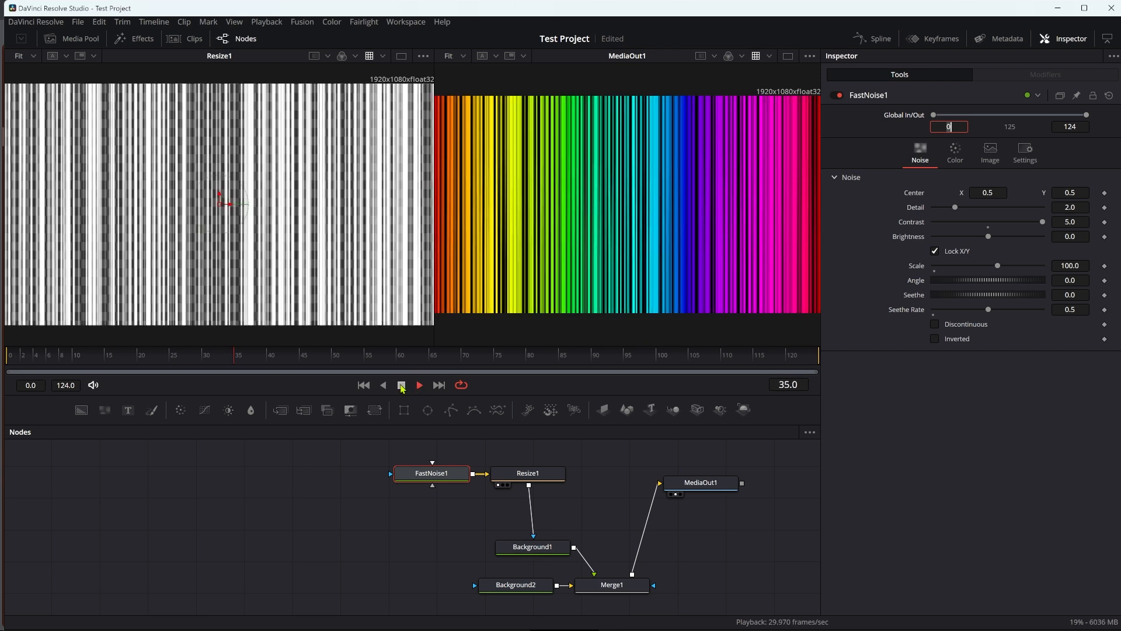
click(419, 385)
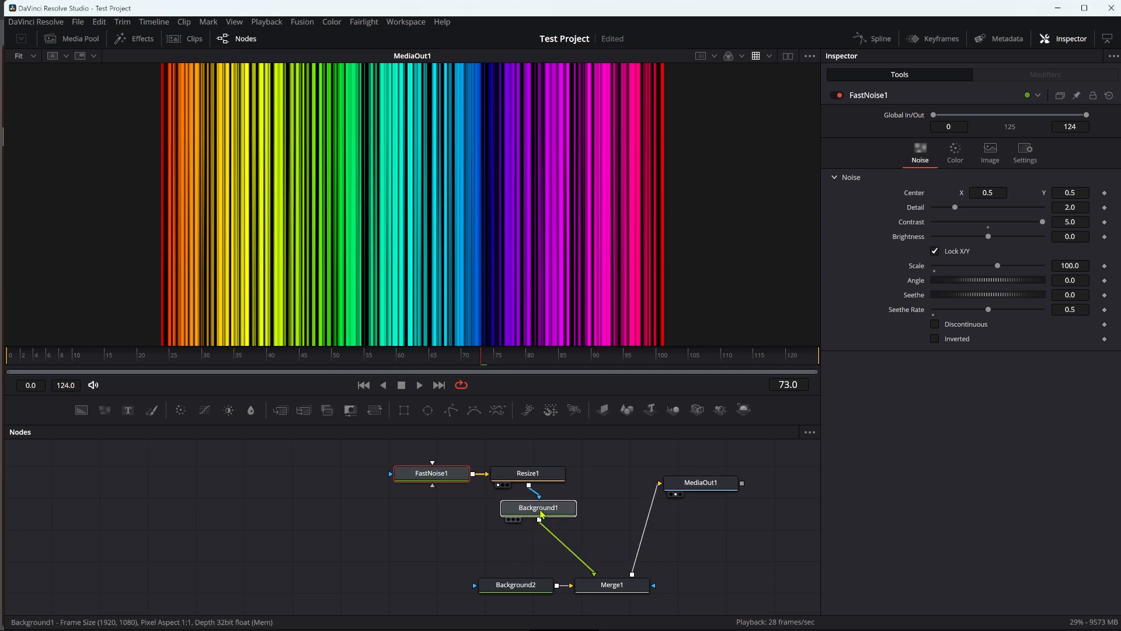
Drive Background1's gradient Offset with expression time/100, then replay the preview.
click(537, 510)
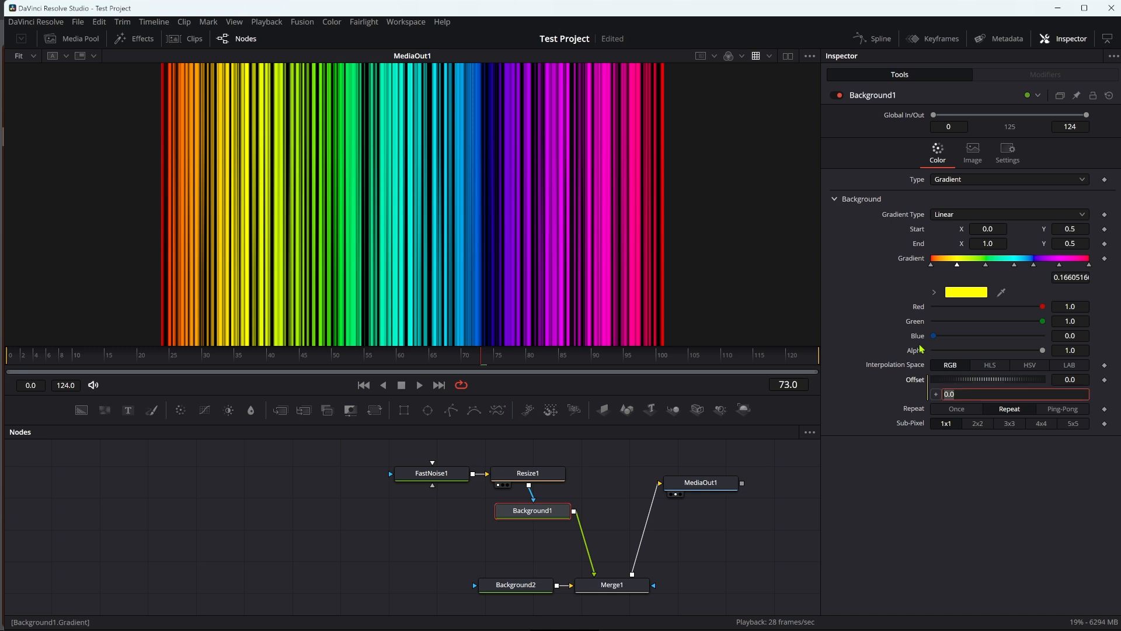
text(time/1)
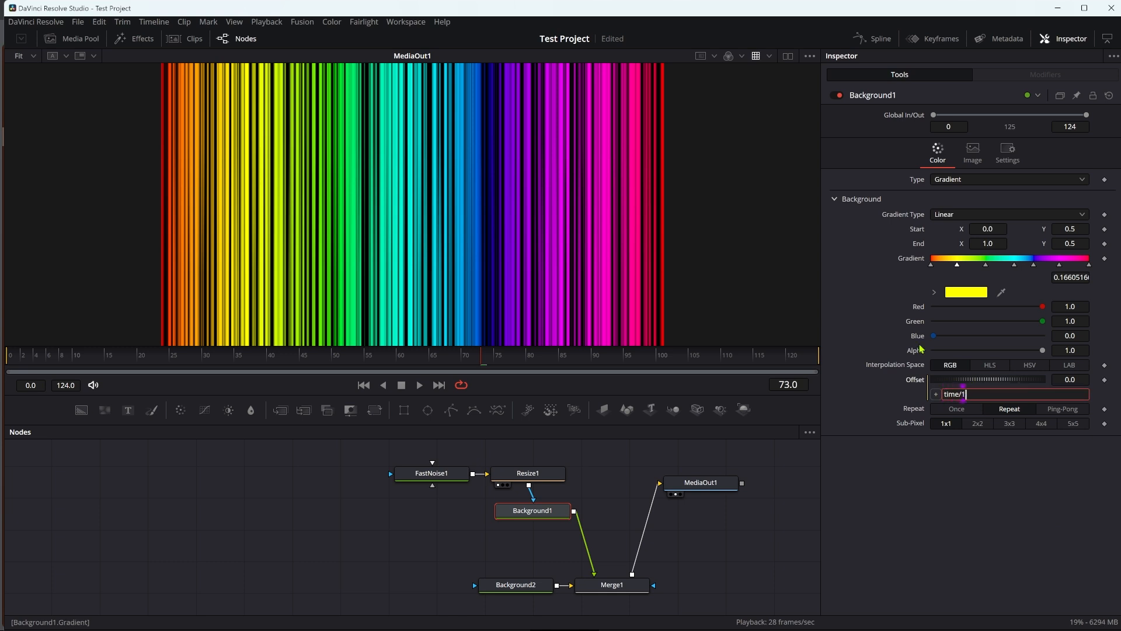
click(952, 126)
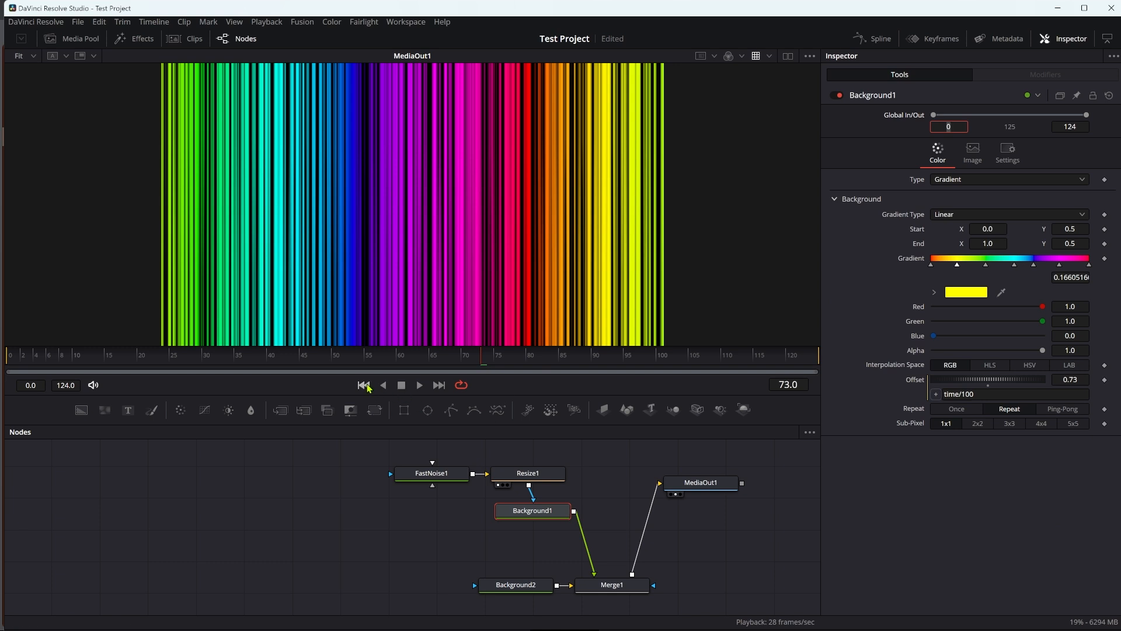
click(418, 384)
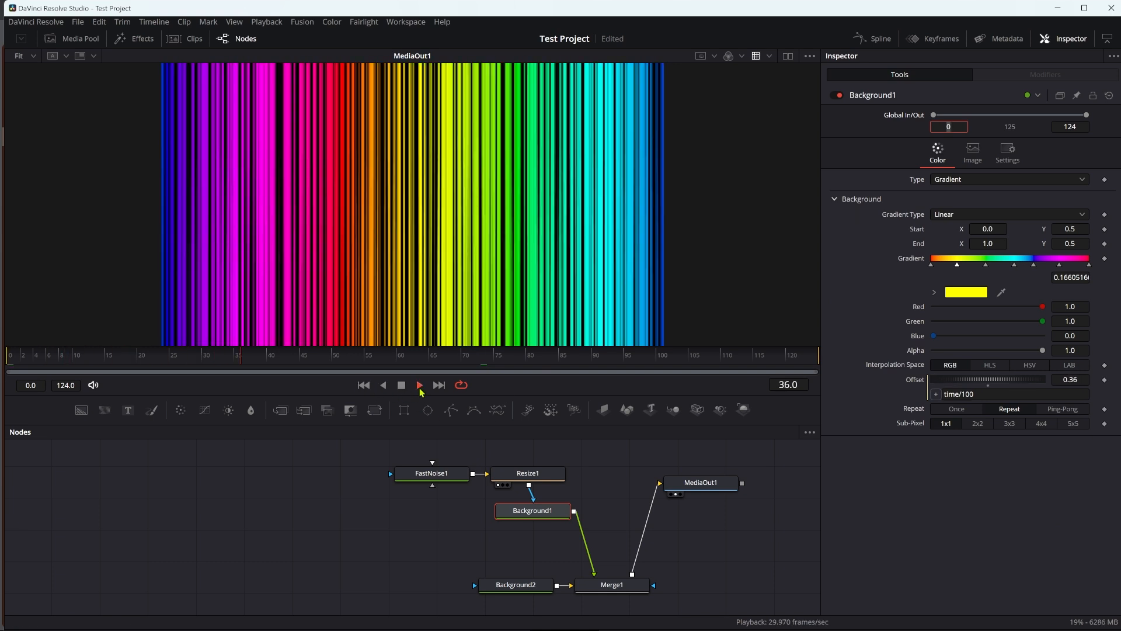
click(420, 385)
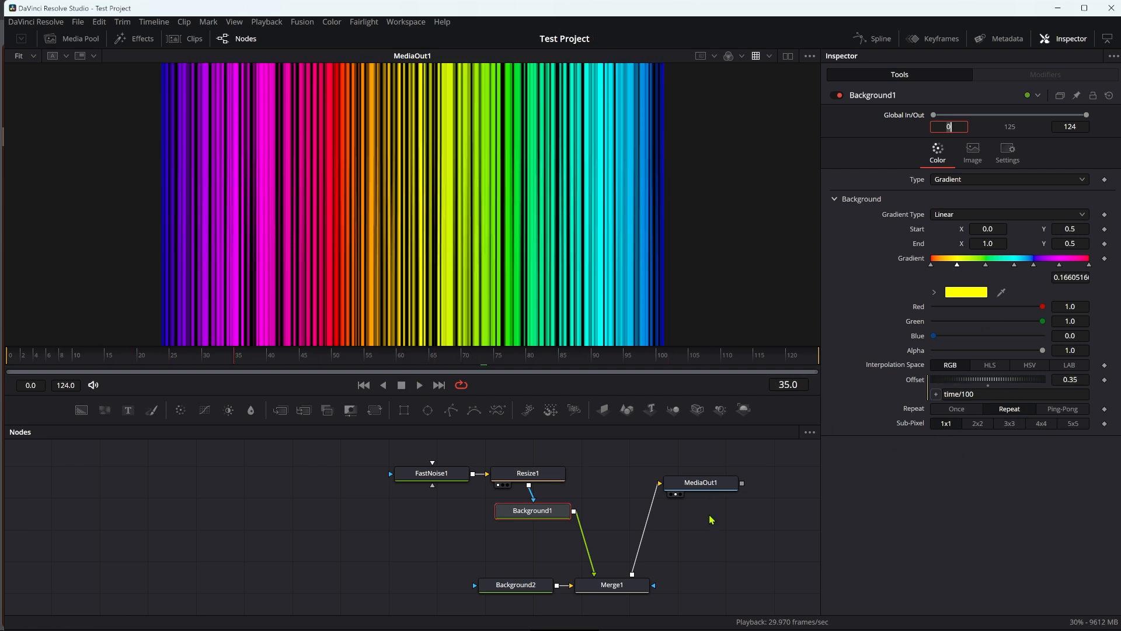
mouse_move(719, 521)
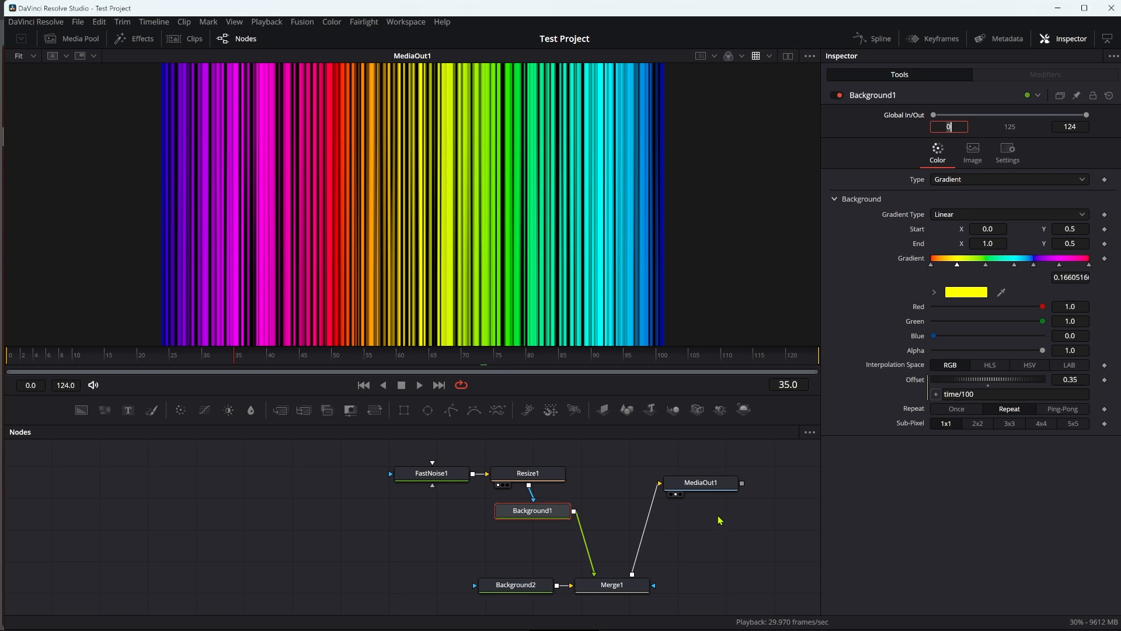